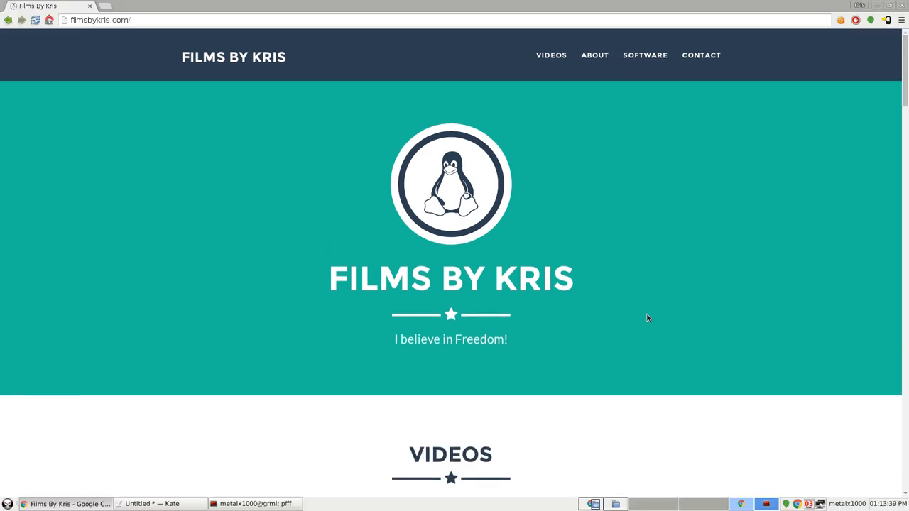
pyautogui.moveTo(674, 281)
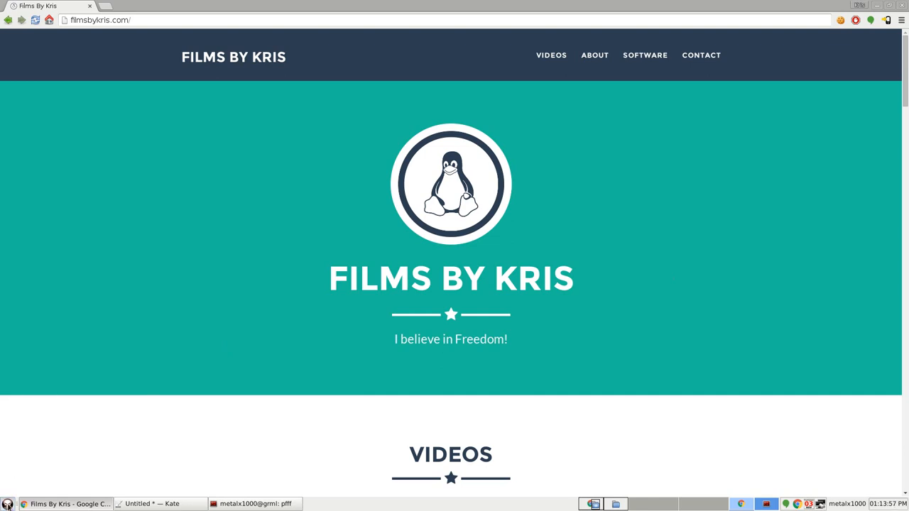
# Step: Search the Xfce Applications menu for 'clip' and launch Clipman
pyautogui.click(8, 503)
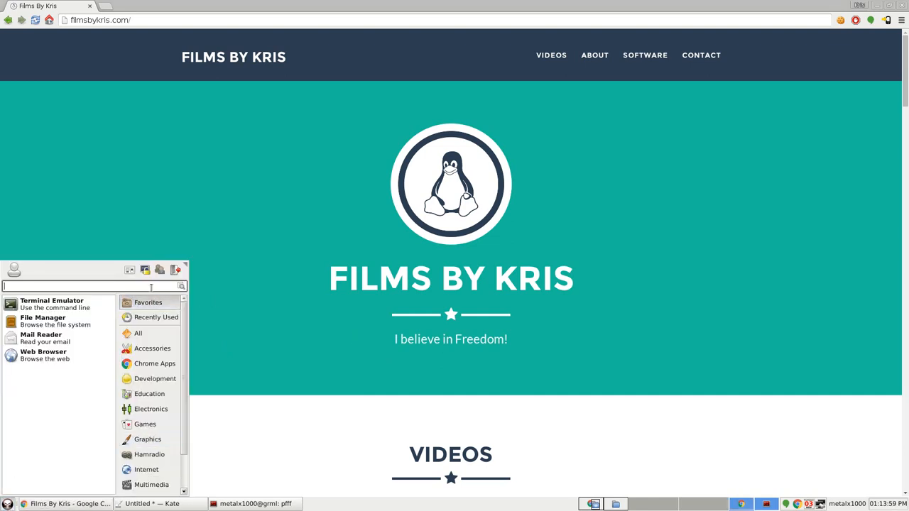
pyautogui.write('cp')
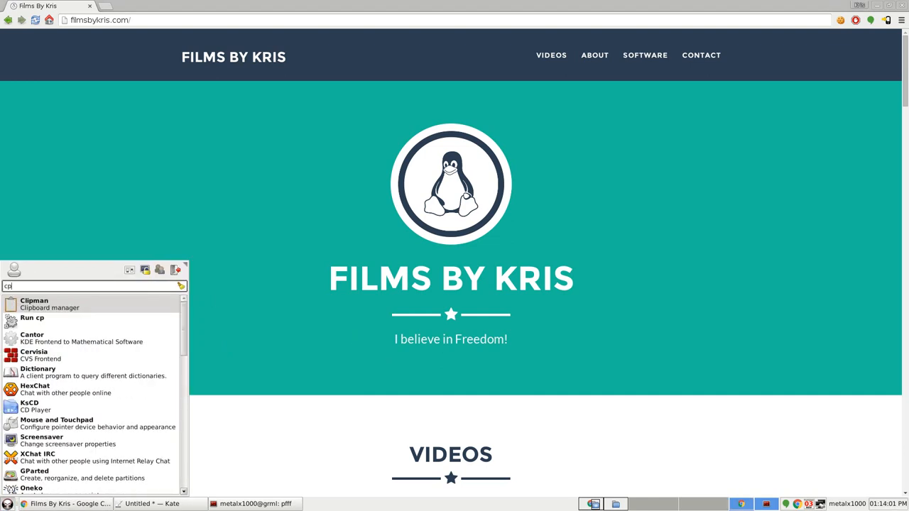
pyautogui.write('lip')
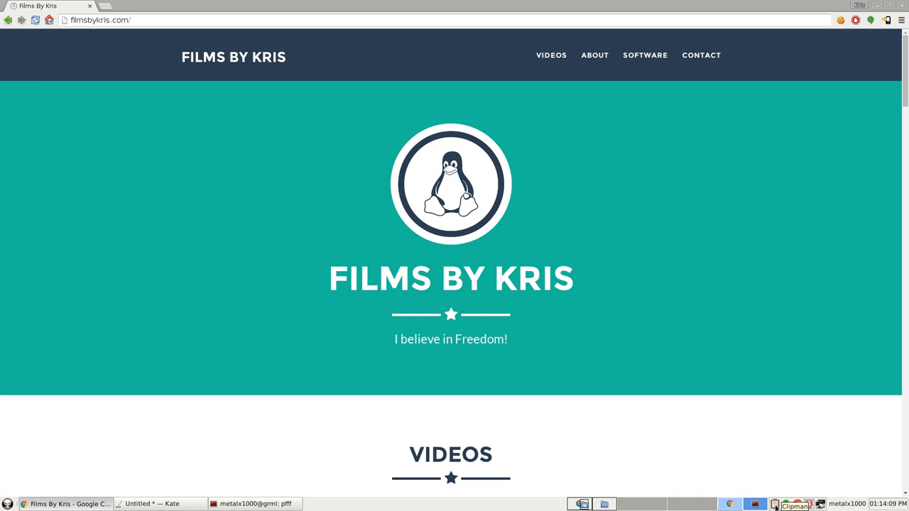
# Step: Clear Clipman's clipboard history and confirm the Yes prompt
pyautogui.click(795, 504)
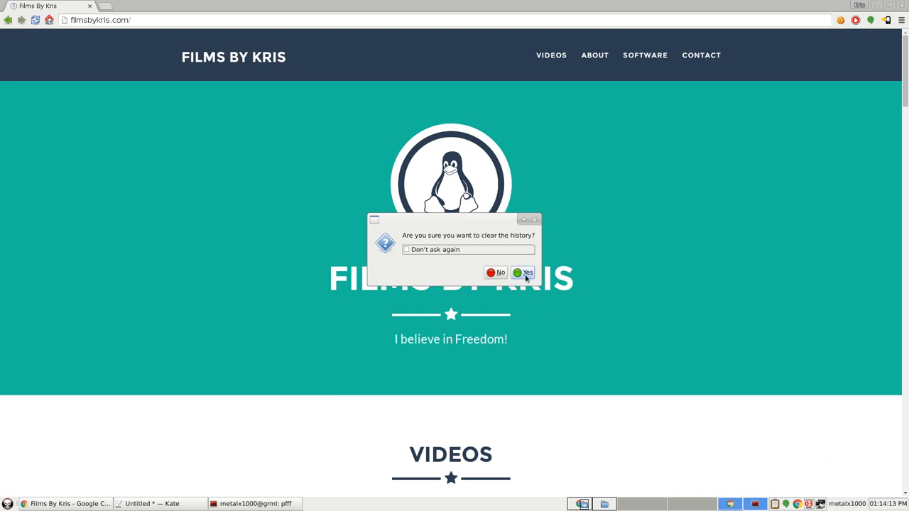
pyautogui.click(523, 273)
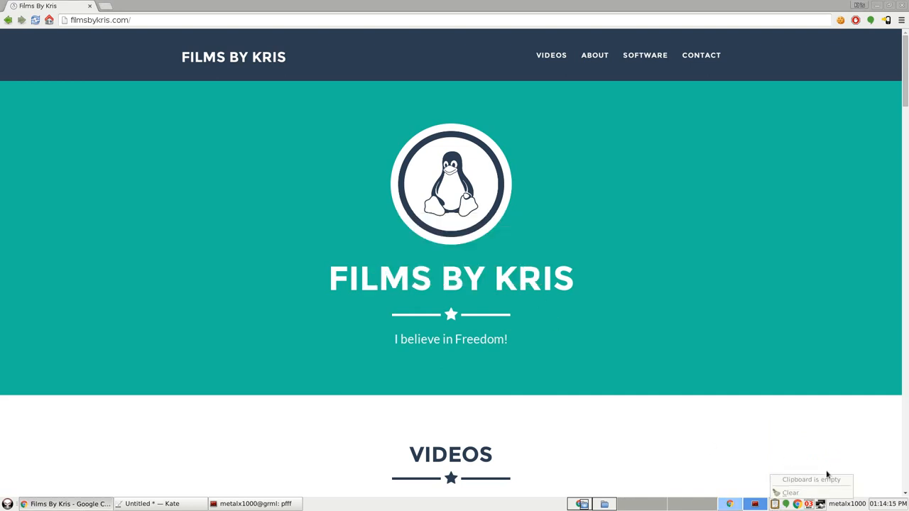
pyautogui.moveTo(807, 494)
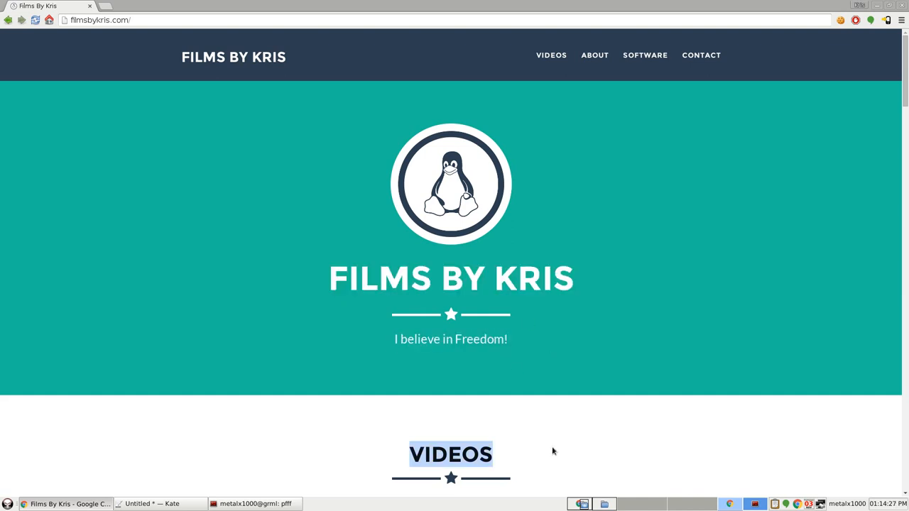
pyautogui.moveTo(415, 431)
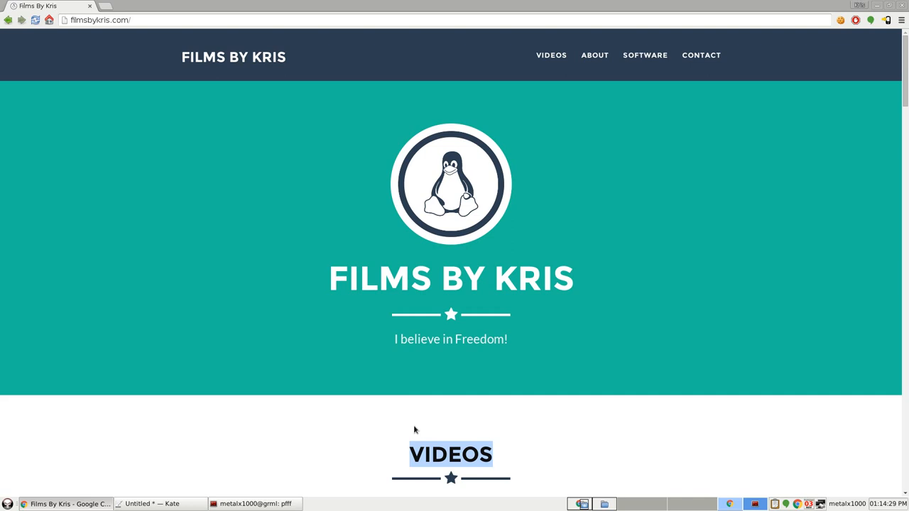
# Step: Enter VIDEOS on the first line of the Kate document and start a new line
pyautogui.click(161, 503)
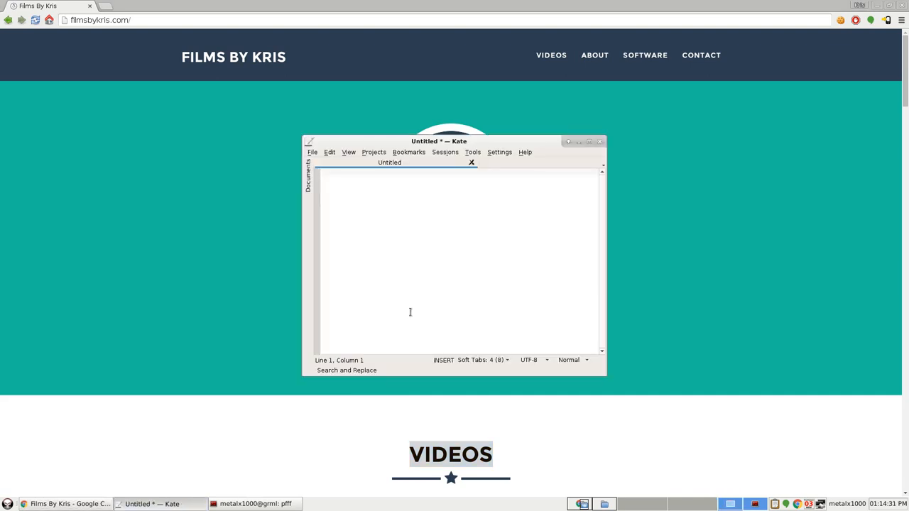
pyautogui.write('VIDEOS')
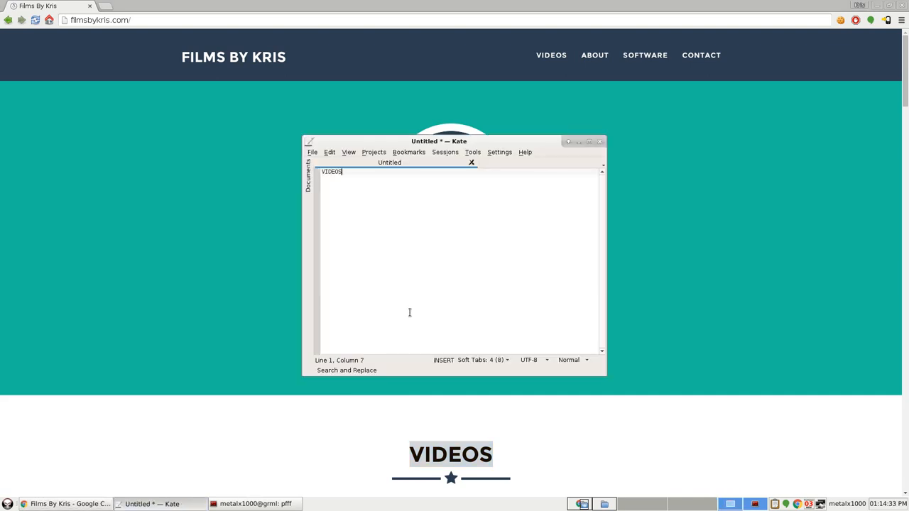
pyautogui.press('Return')
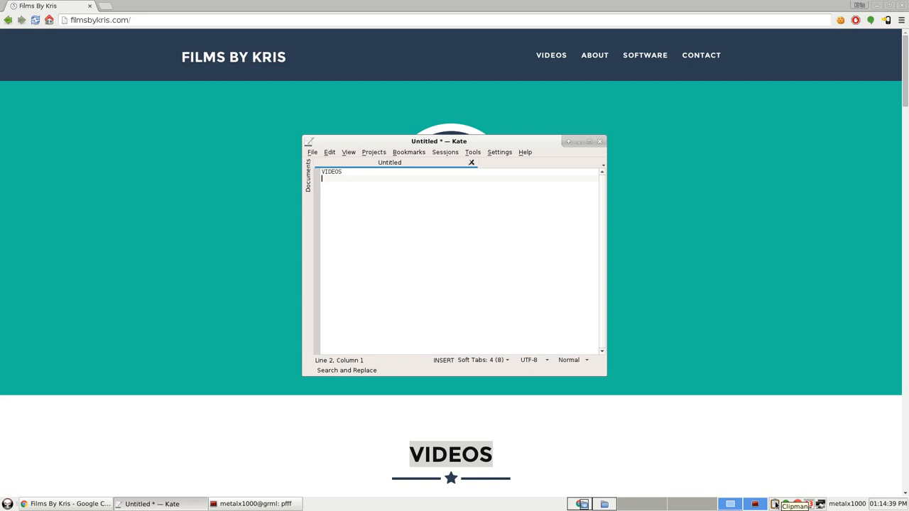
# Step: Paste FILMS BY KRIS from the Clipman history, then confirm emptying the history
pyautogui.click(775, 503)
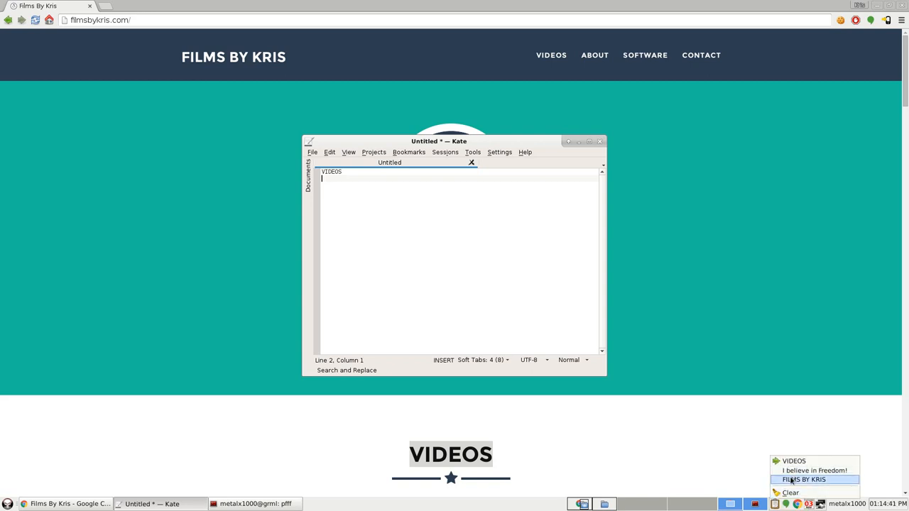
pyautogui.click(803, 480)
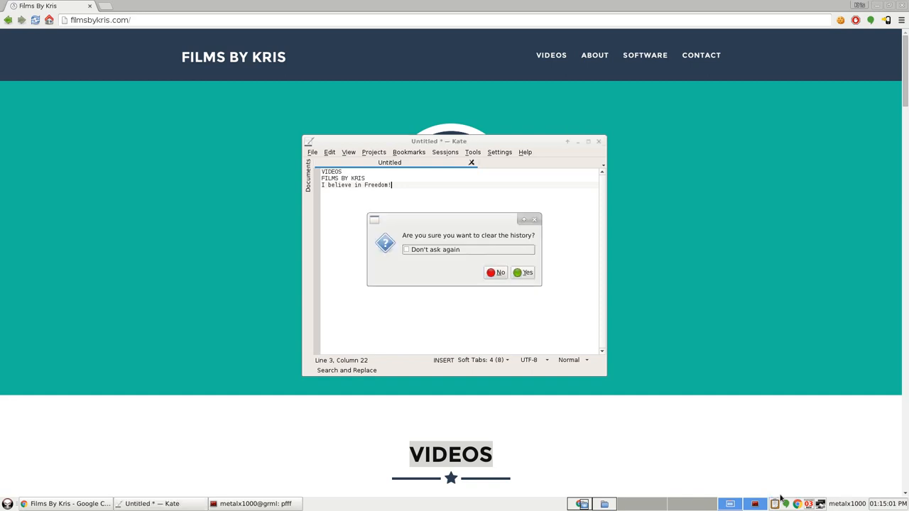
pyautogui.click(522, 272)
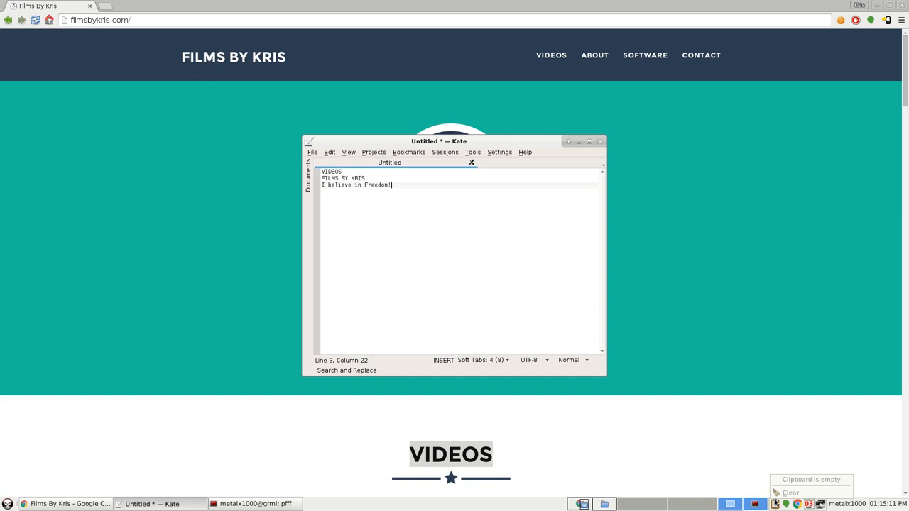
# Step: Open Clipman Properties and review the history size option on the General tab
pyautogui.rightClick(775, 503)
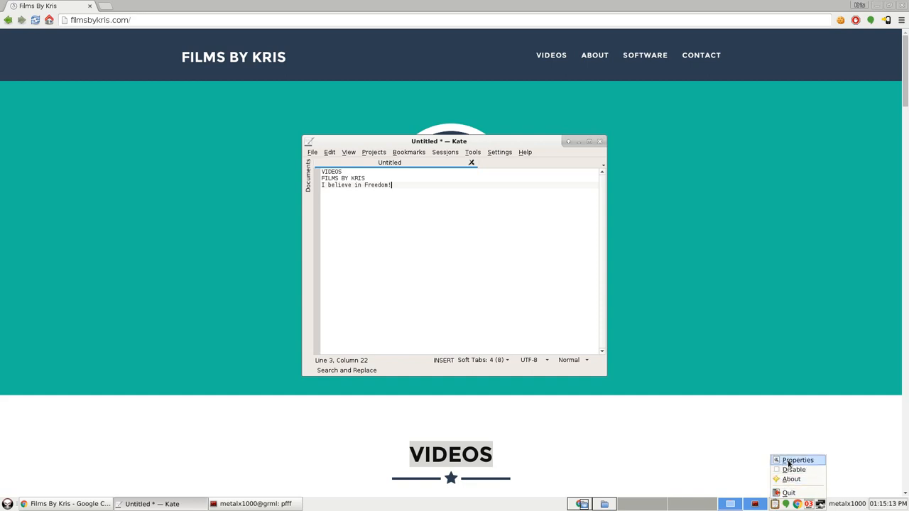
pyautogui.click(797, 460)
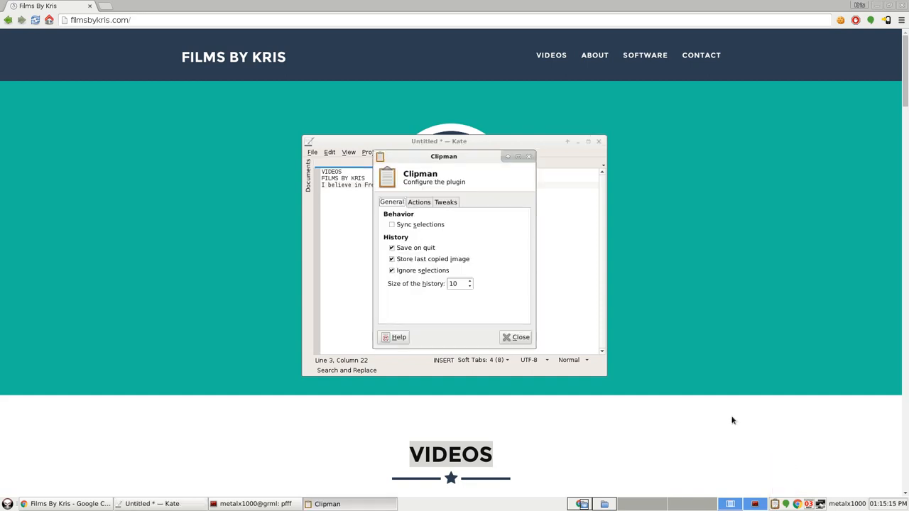
pyautogui.moveTo(465, 212)
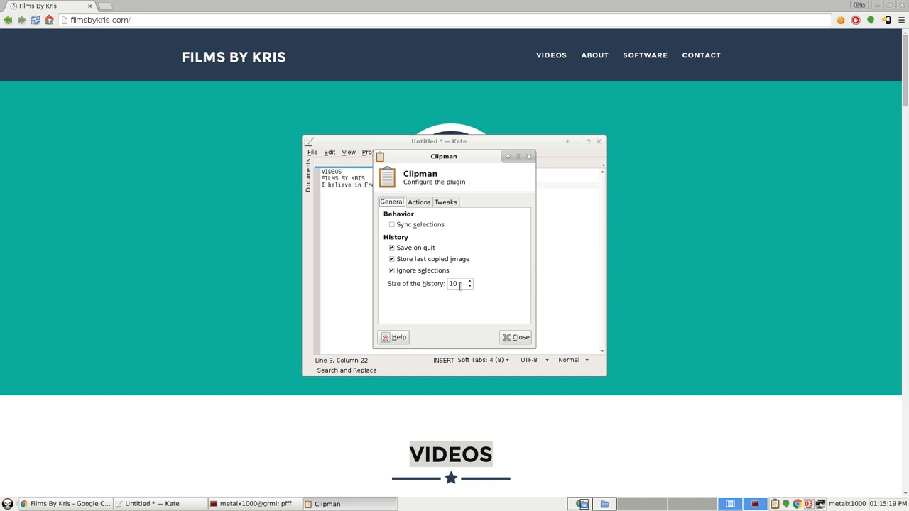
pyautogui.tripleClick(457, 283)
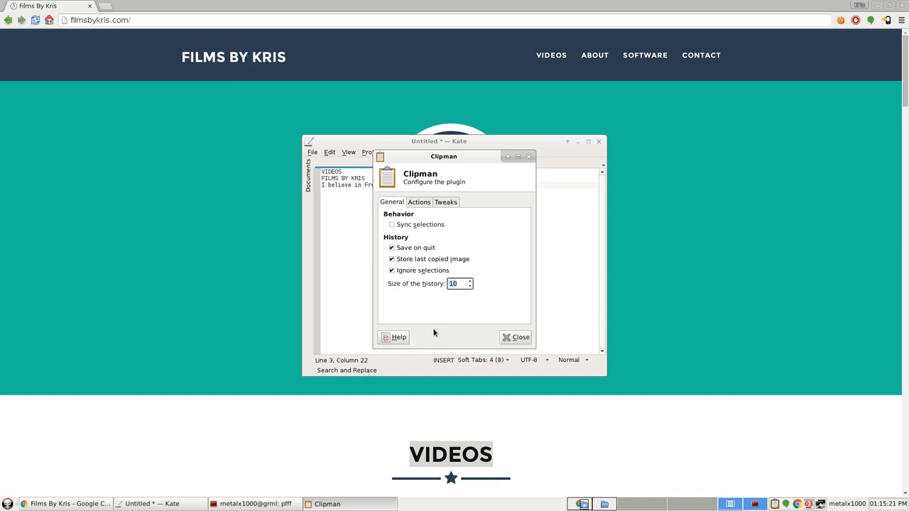
pyautogui.click(423, 270)
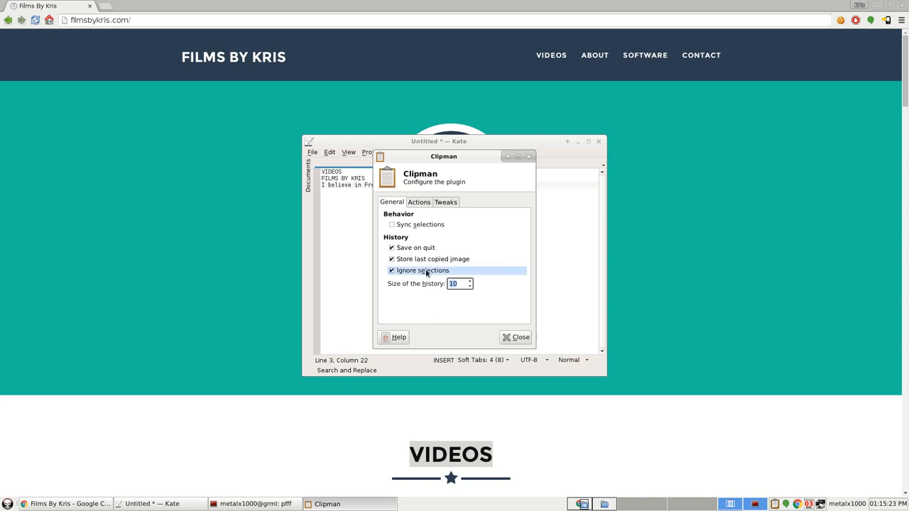
pyautogui.moveTo(422, 270)
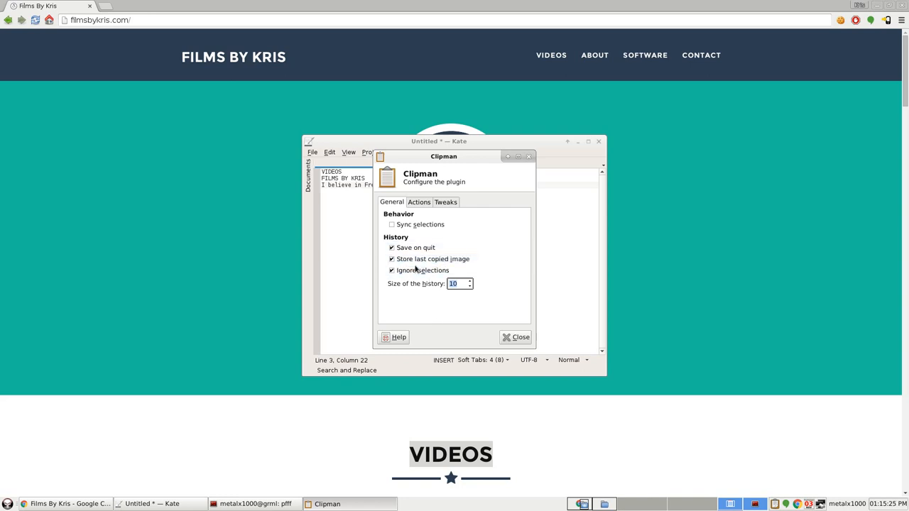
pyautogui.moveTo(416, 309)
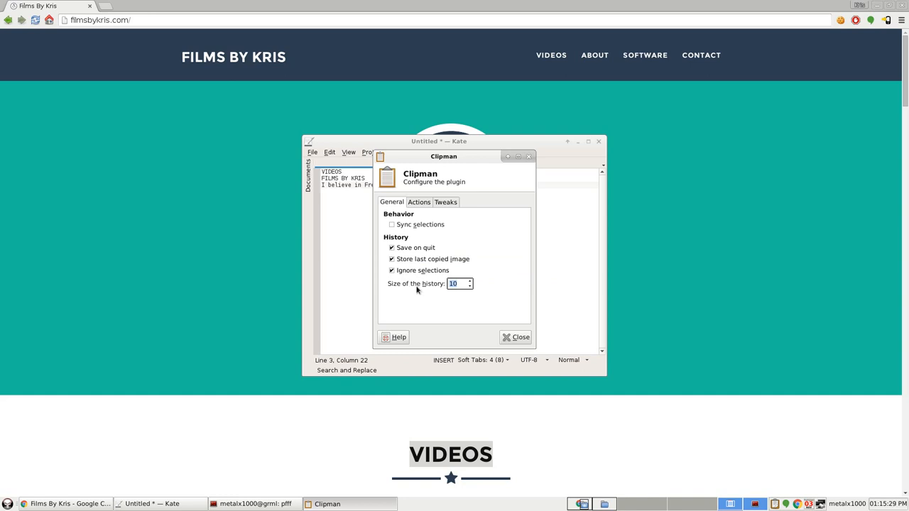
pyautogui.moveTo(423, 270)
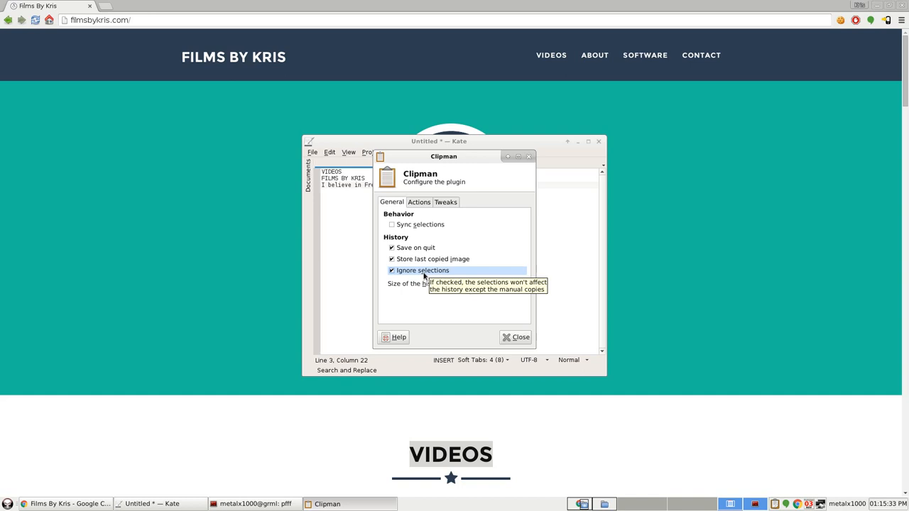
# Step: Put the page fragment MS BY K on a new line in Kate and return to Clipman settings
pyautogui.click(516, 337)
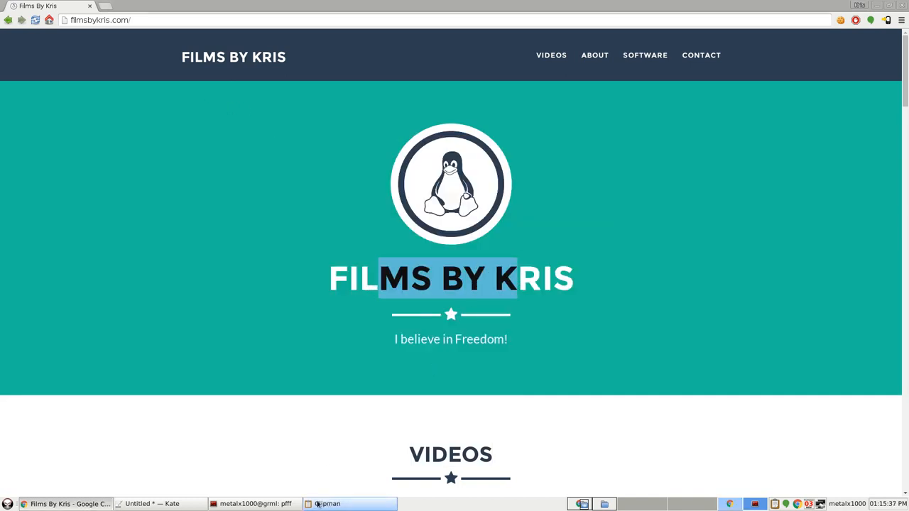
pyautogui.click(157, 503)
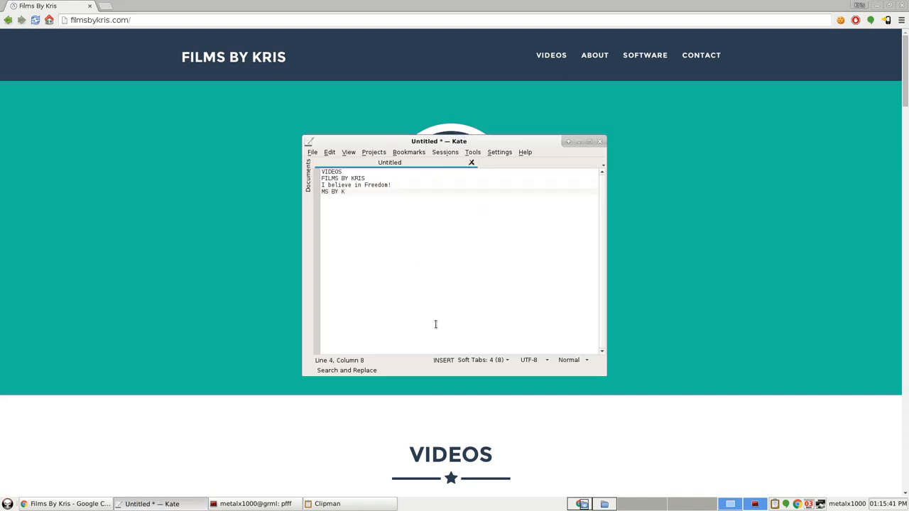
pyautogui.click(328, 503)
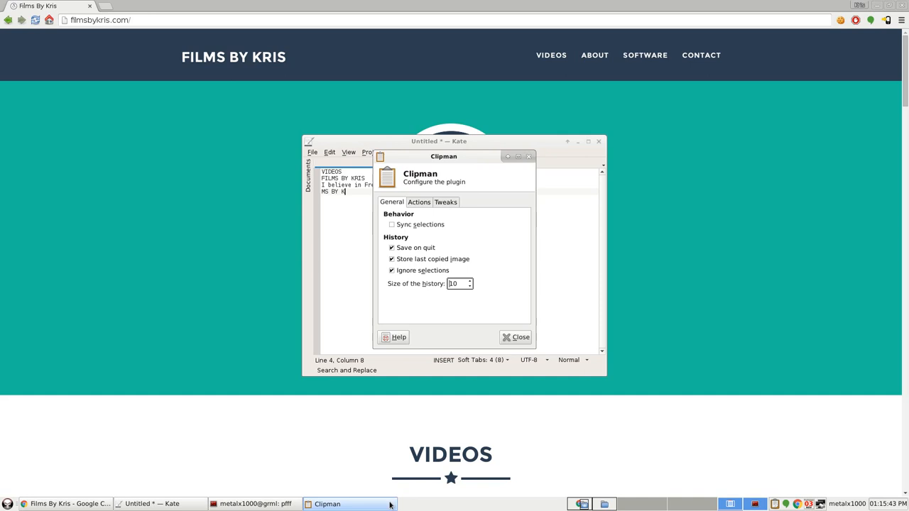
pyautogui.moveTo(422, 270)
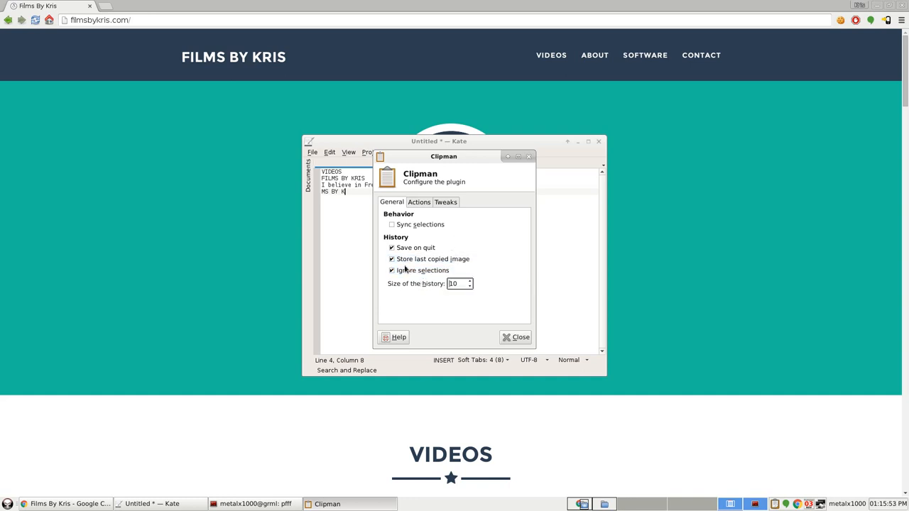
pyautogui.click(391, 270)
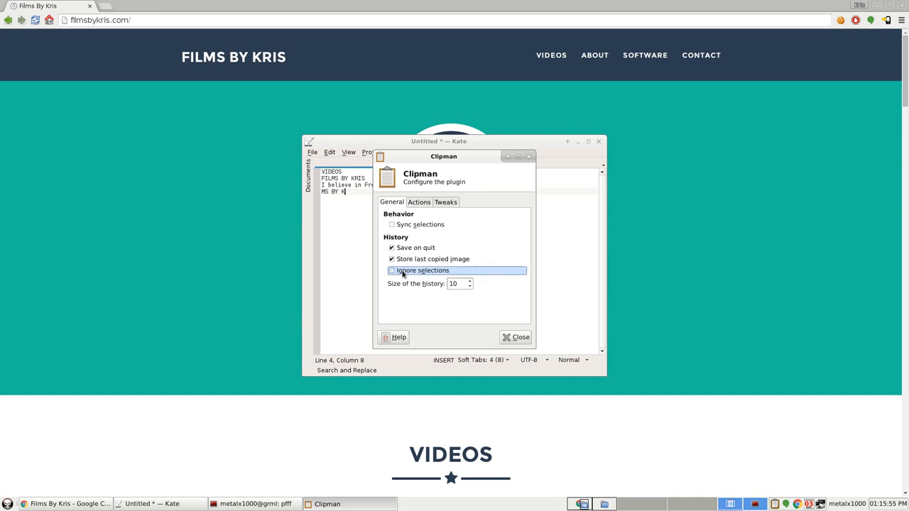
pyautogui.click(392, 270)
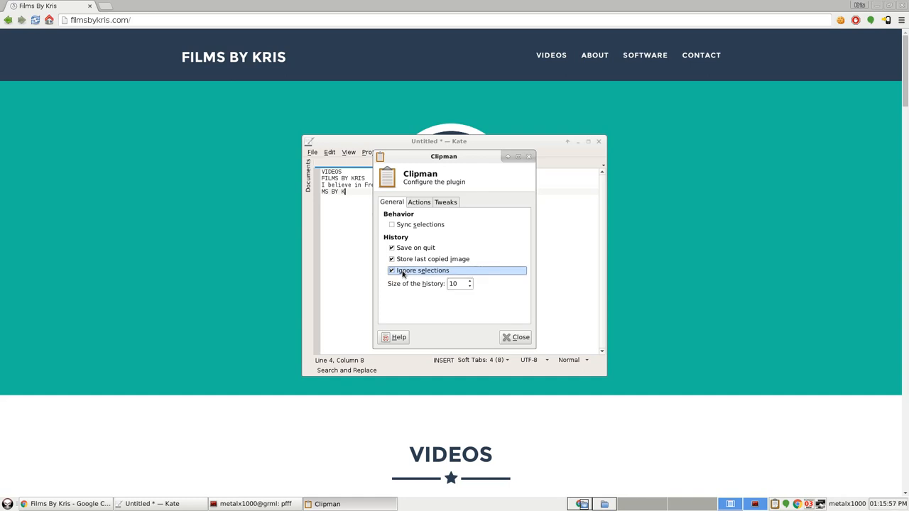
pyautogui.moveTo(415, 248)
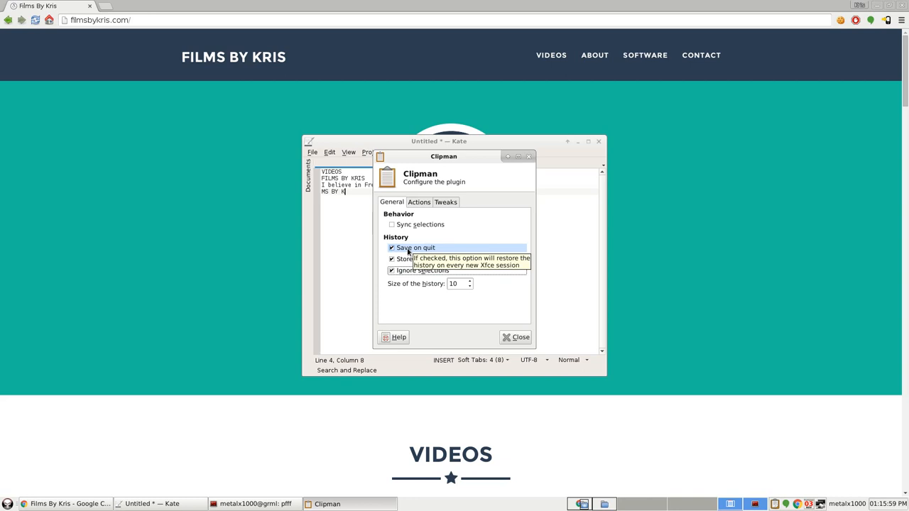
pyautogui.click(391, 248)
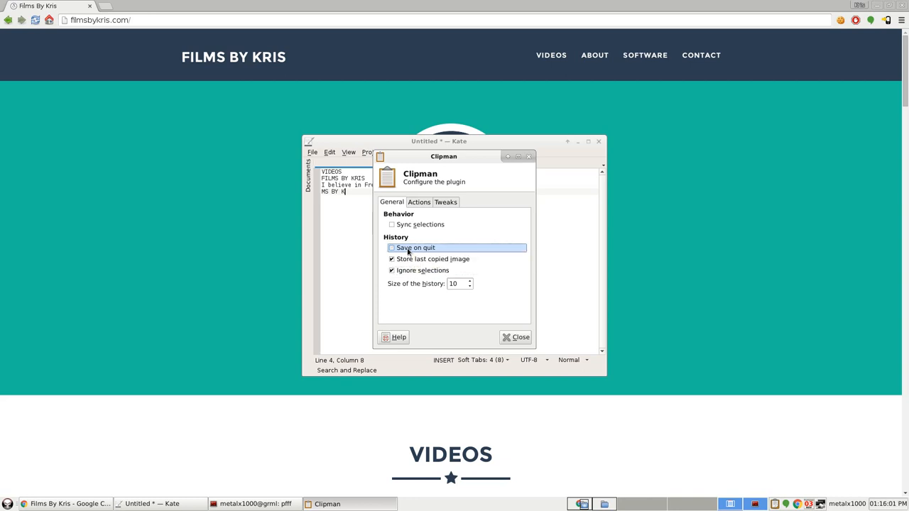
pyautogui.moveTo(415, 247)
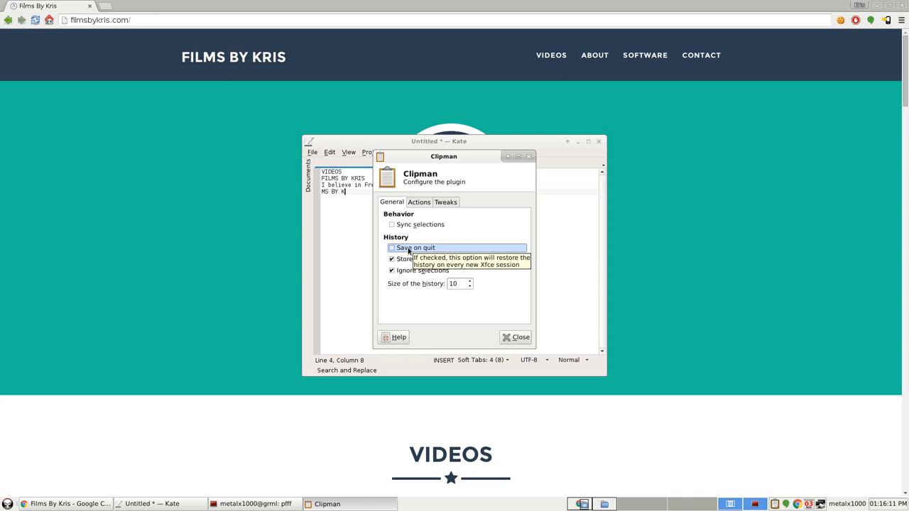
pyautogui.click(391, 247)
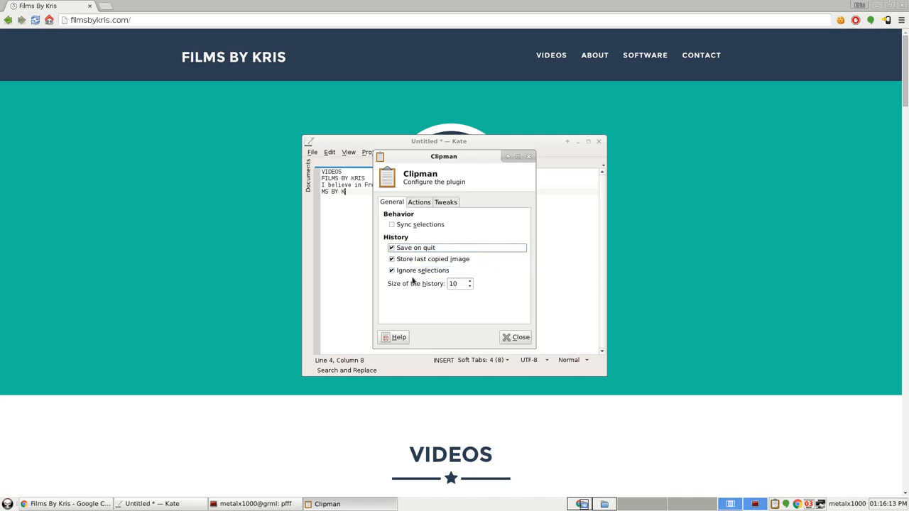
pyautogui.moveTo(432, 258)
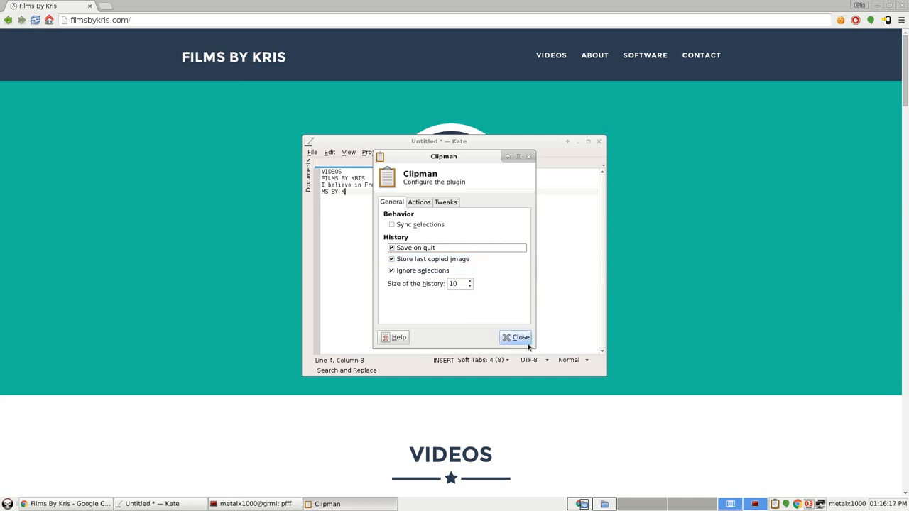
pyautogui.click(516, 336)
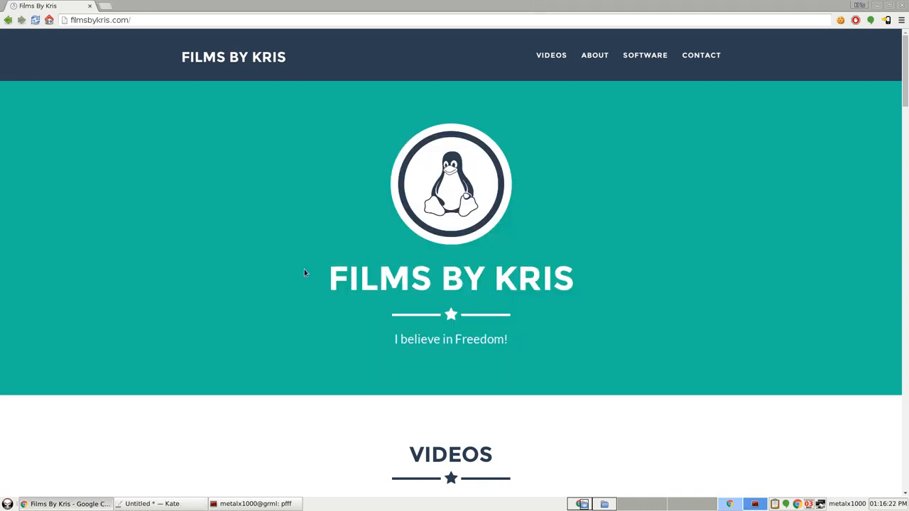
# Step: Select the tagline 'I believe in Freedom!' on the Films By Kris page
pyautogui.doubleClick(451, 278)
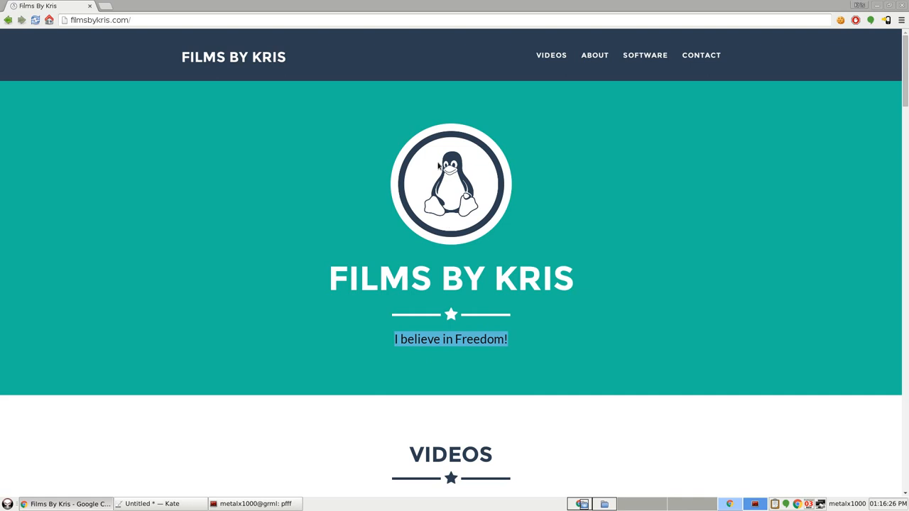
pyautogui.moveTo(504, 199)
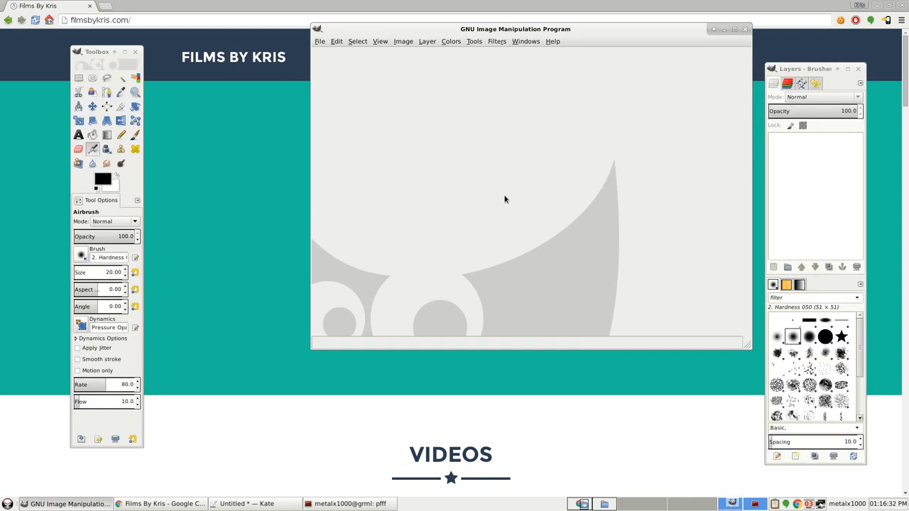
# Step: Create a 640×400 image with a FILMS BY KRIS text layer sized to fit near the top
pyautogui.click(320, 40)
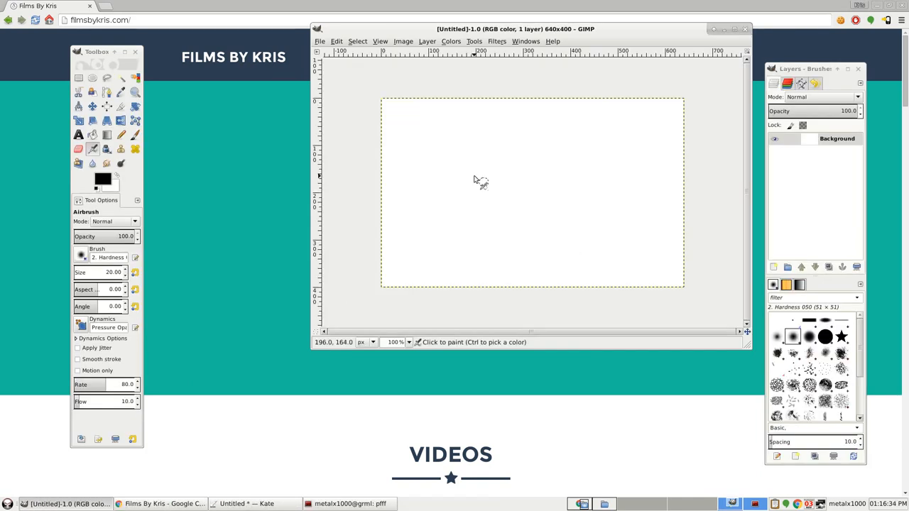
pyautogui.moveTo(624, 176)
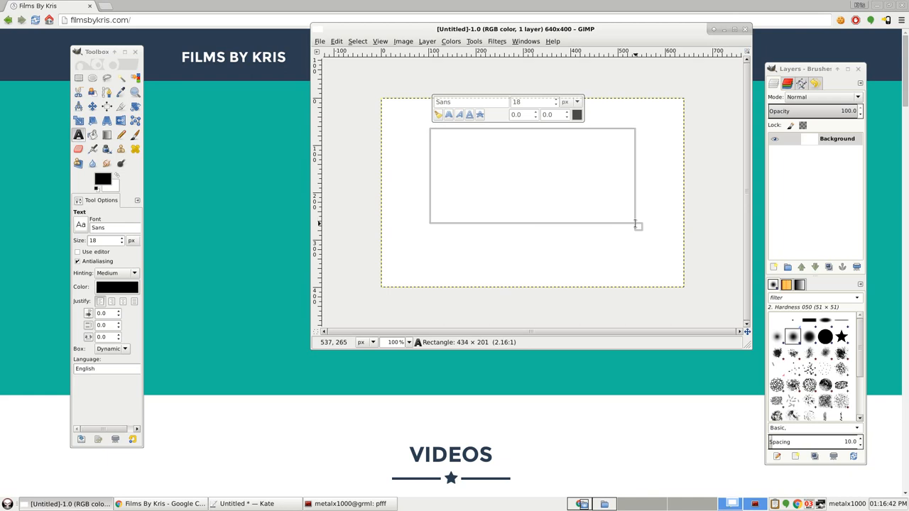
pyautogui.write('FILMS BY KRIS')
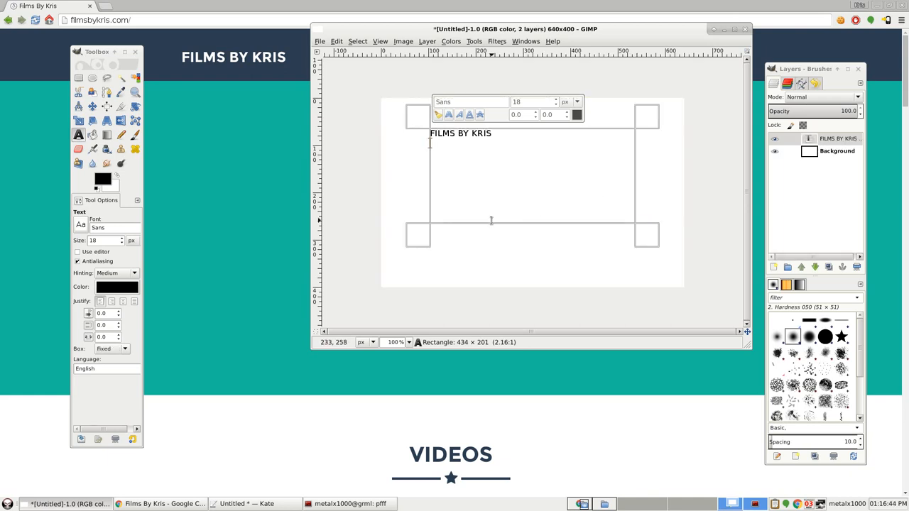
pyautogui.moveTo(646, 234); pyautogui.dragTo(561, 155)
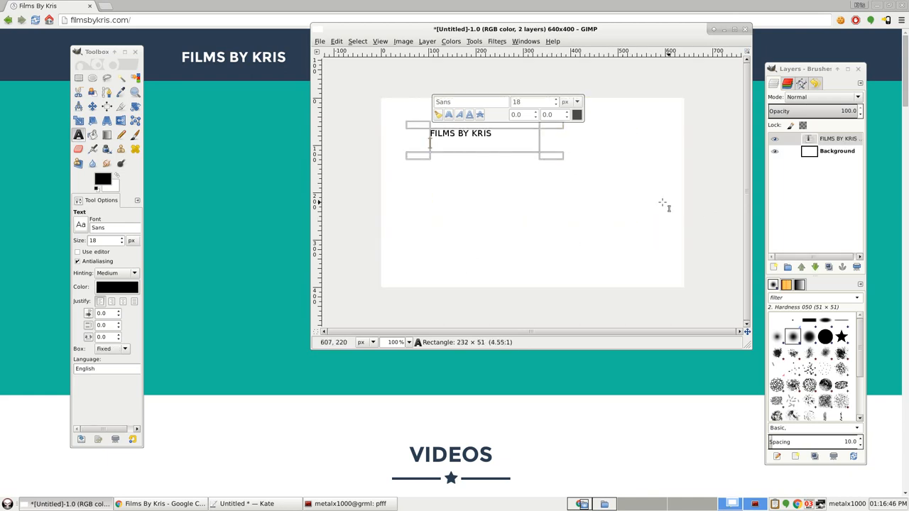
pyautogui.click(837, 150)
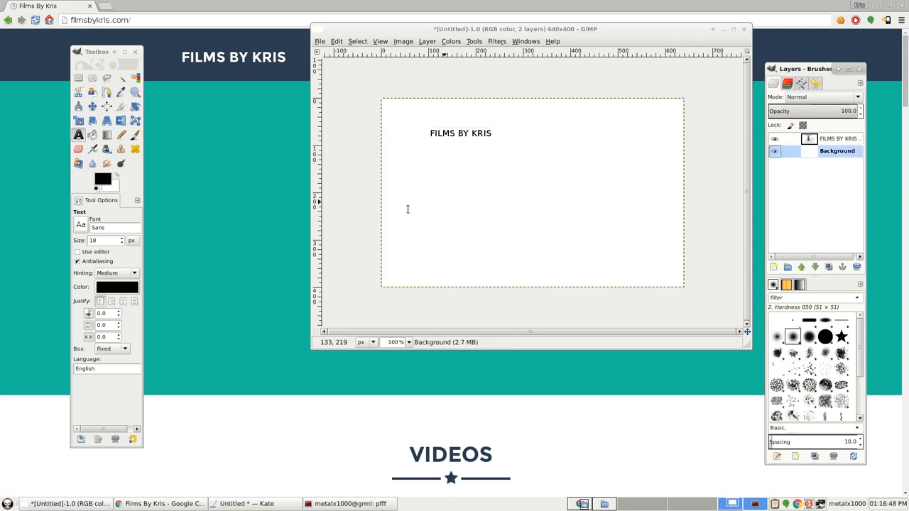
pyautogui.moveTo(306, 199)
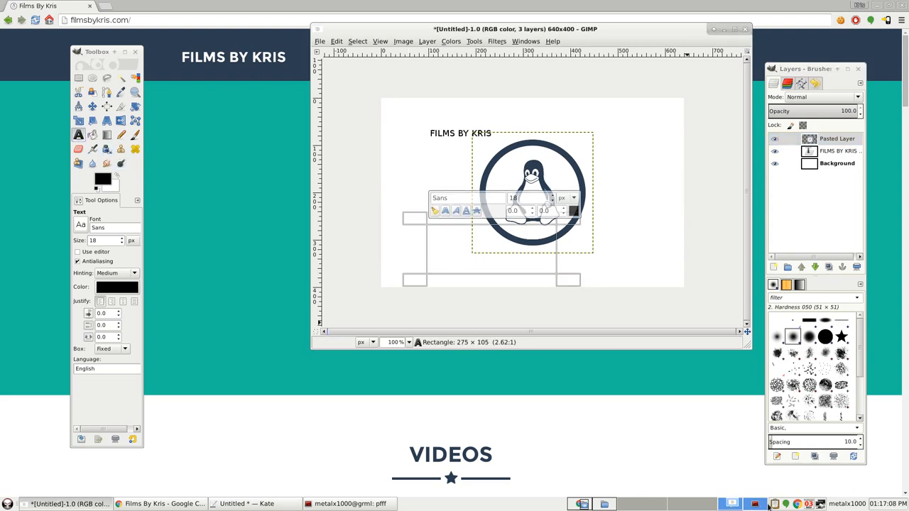
pyautogui.moveTo(450, 248)
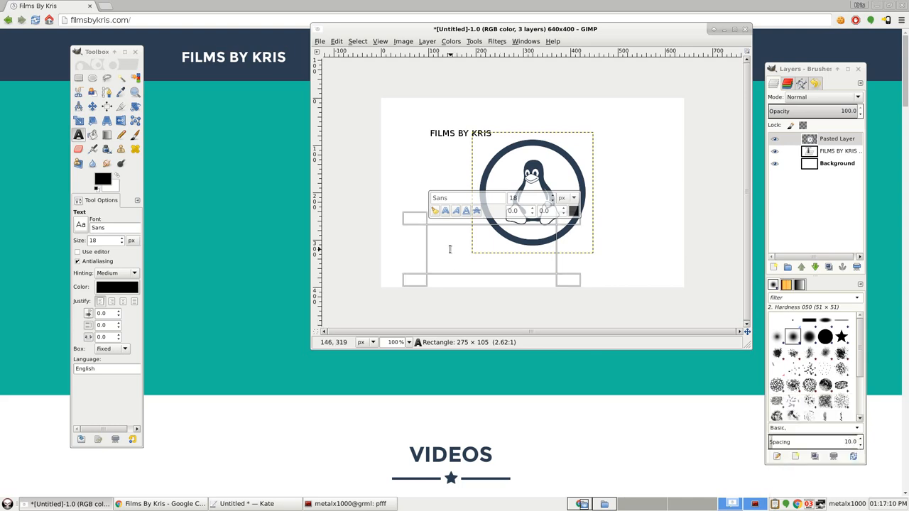
# Step: Add 'I believe in Freedom!' as a text layer in the GIMP image
pyautogui.write('I believe in Freedom!')
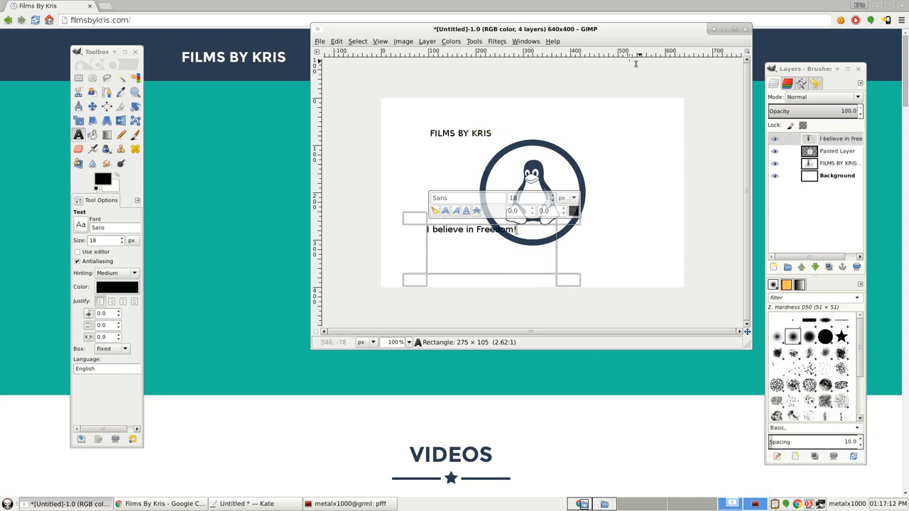
pyautogui.moveTo(607, 38)
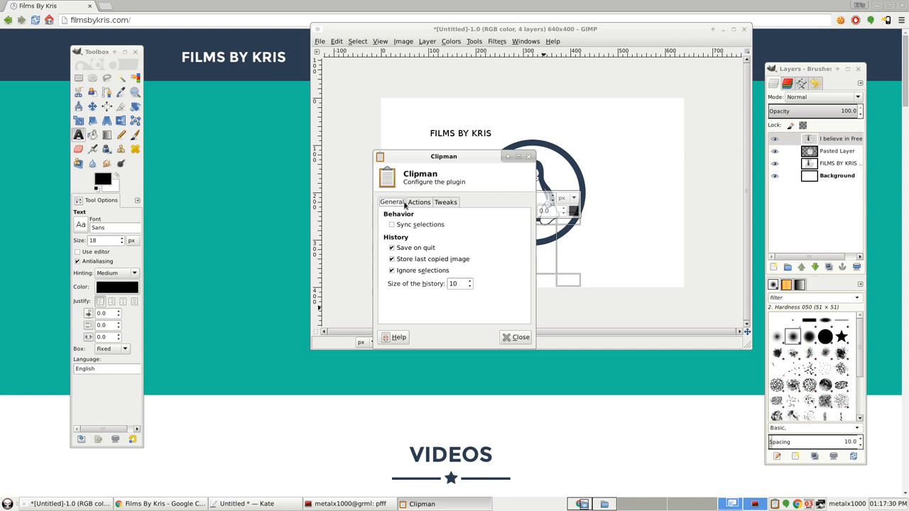
# Step: View the Tweaks and Actions tabs of Clipman's settings, then close the dialog
pyautogui.click(418, 201)
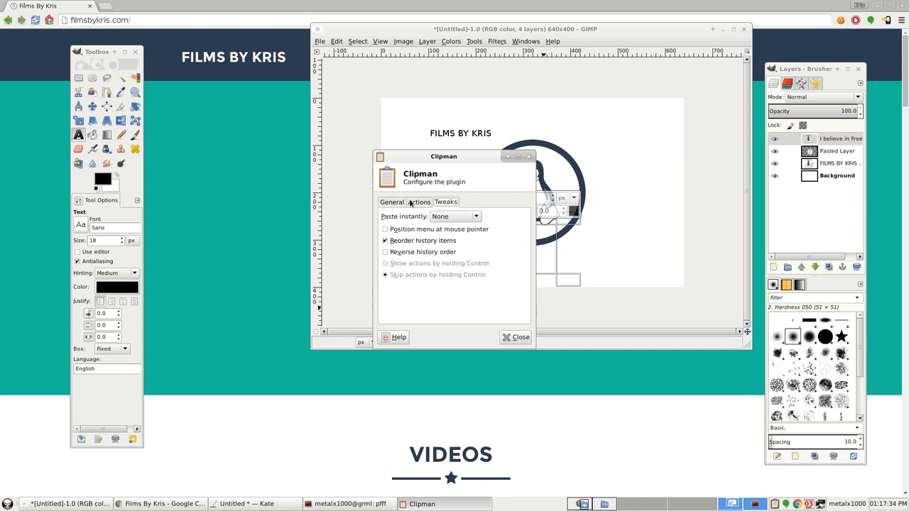
pyautogui.click(419, 202)
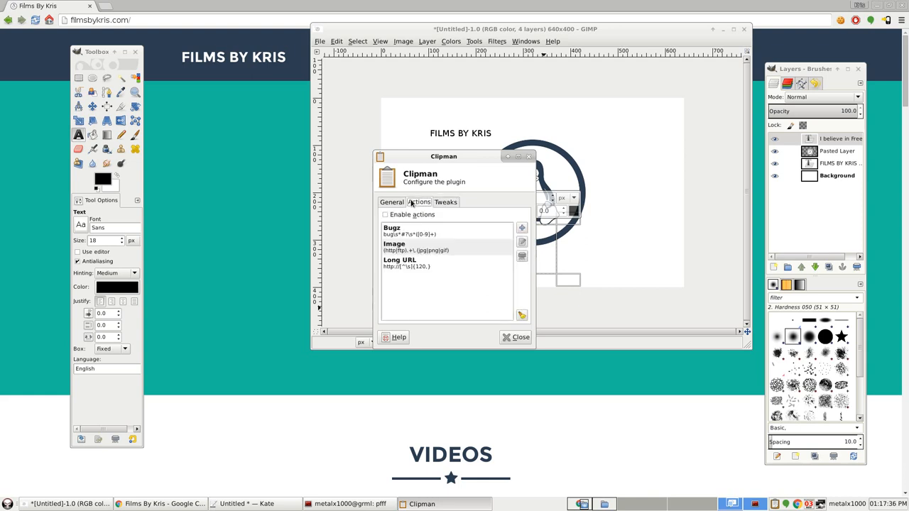
pyautogui.click(392, 202)
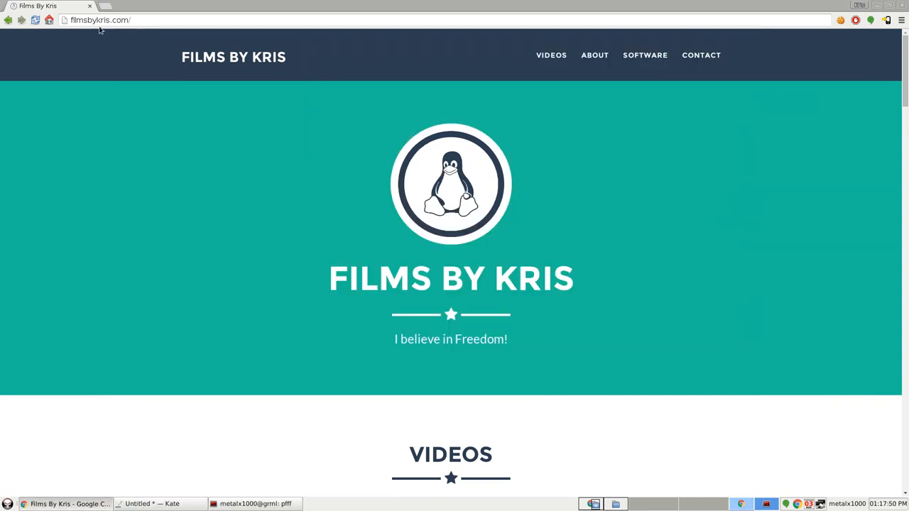
pyautogui.moveTo(154, 85)
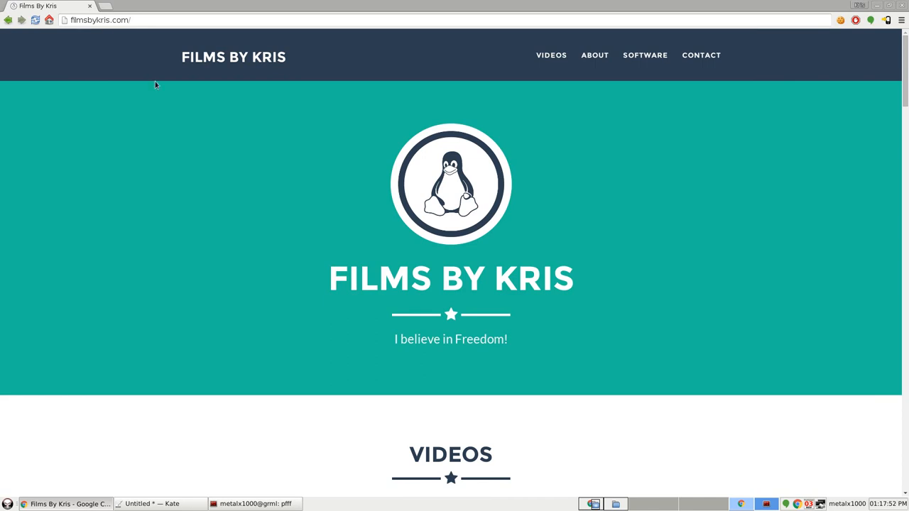